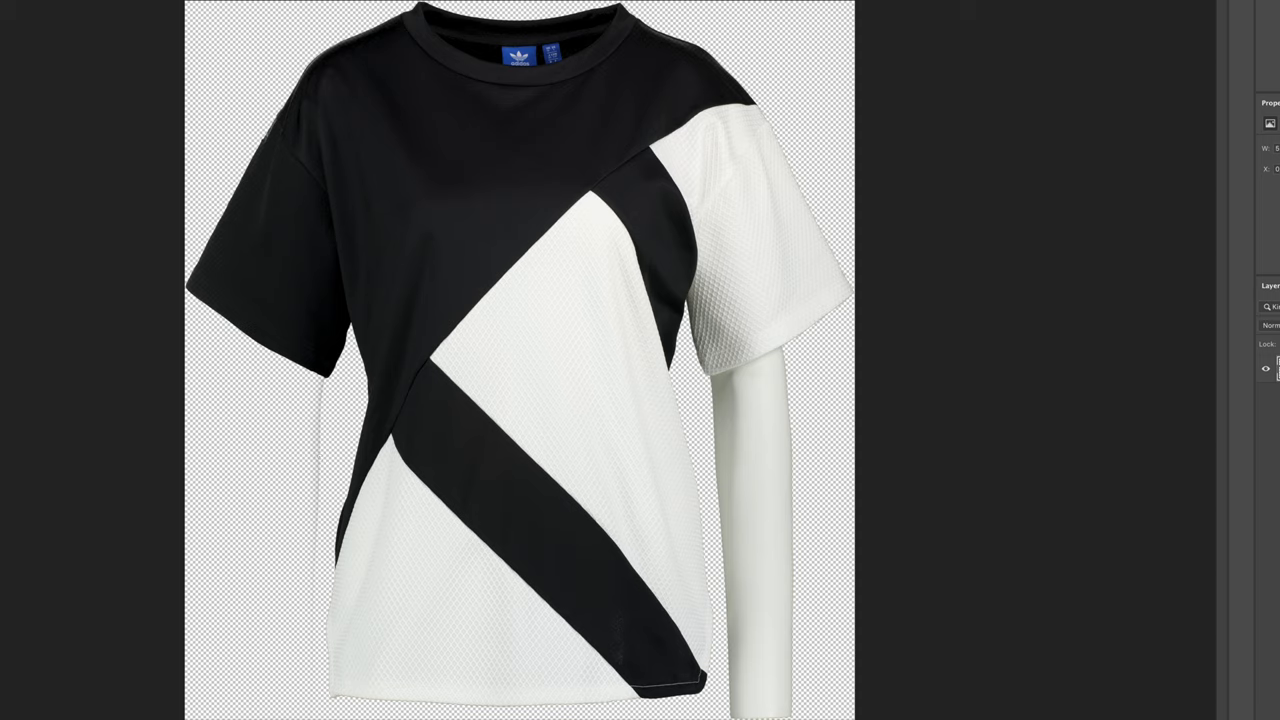
mouse_move(50, 241)
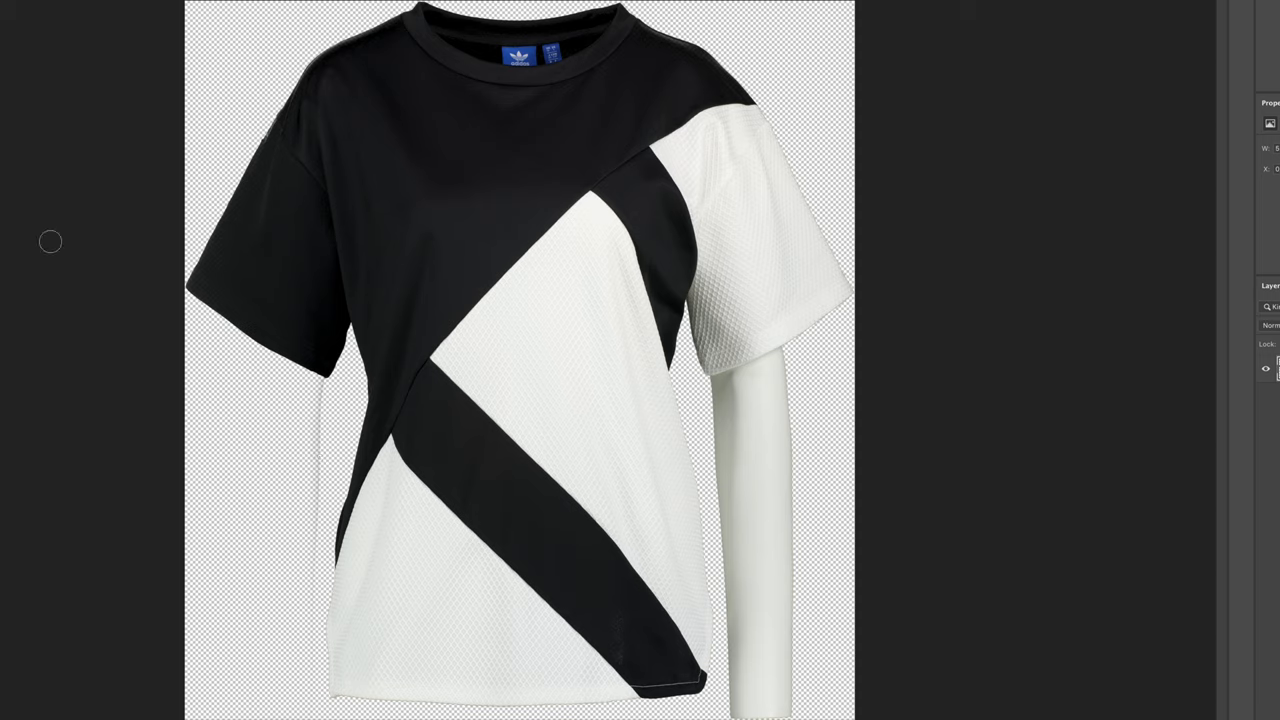
mouse_move(315, 395)
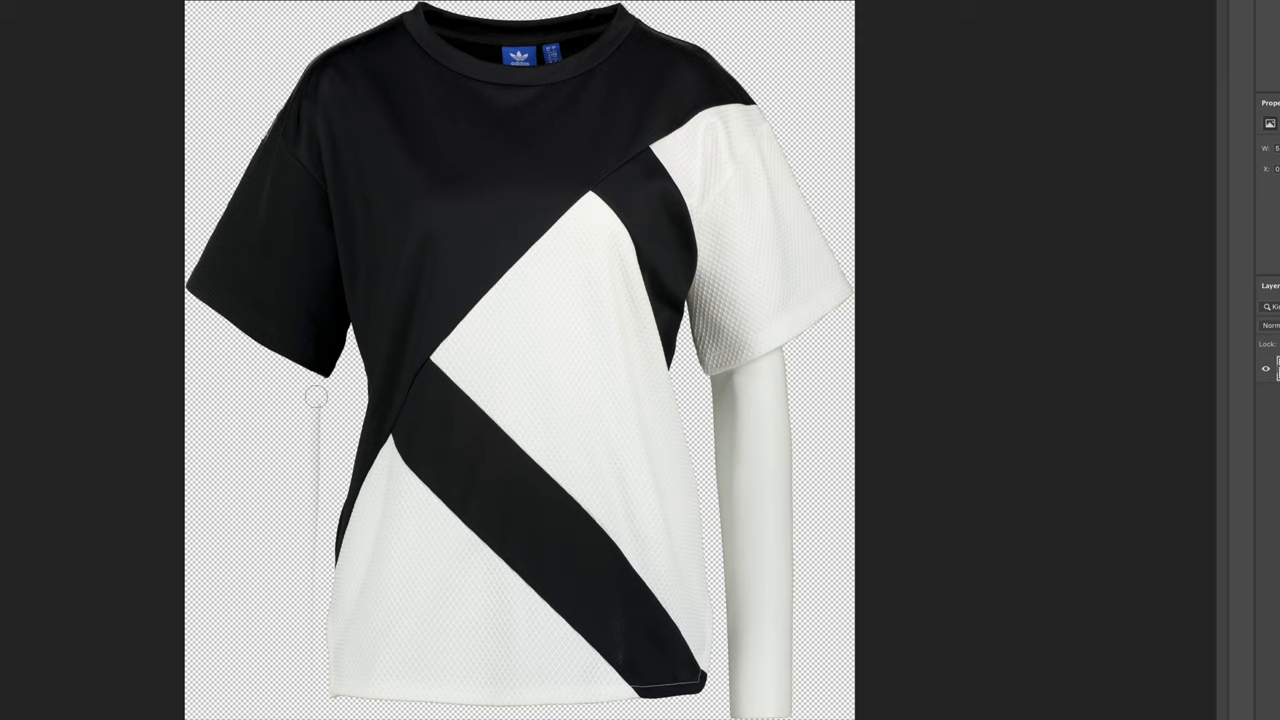
mouse_move(312, 525)
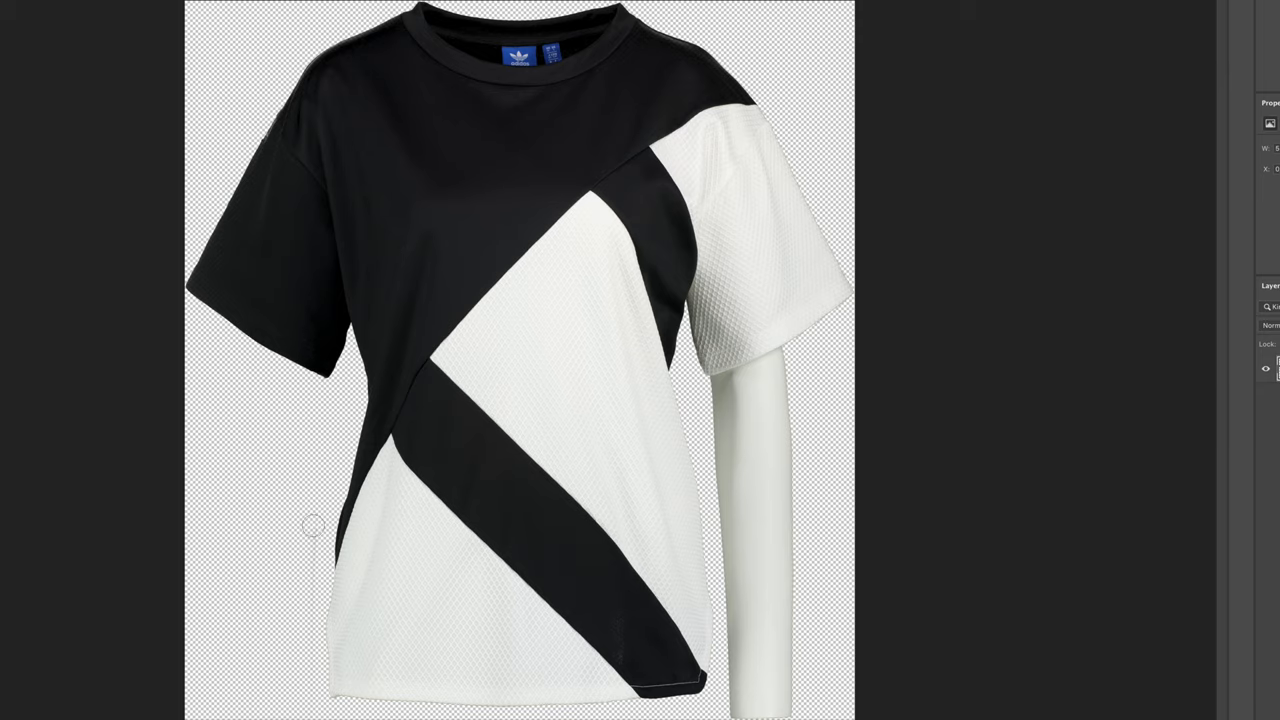